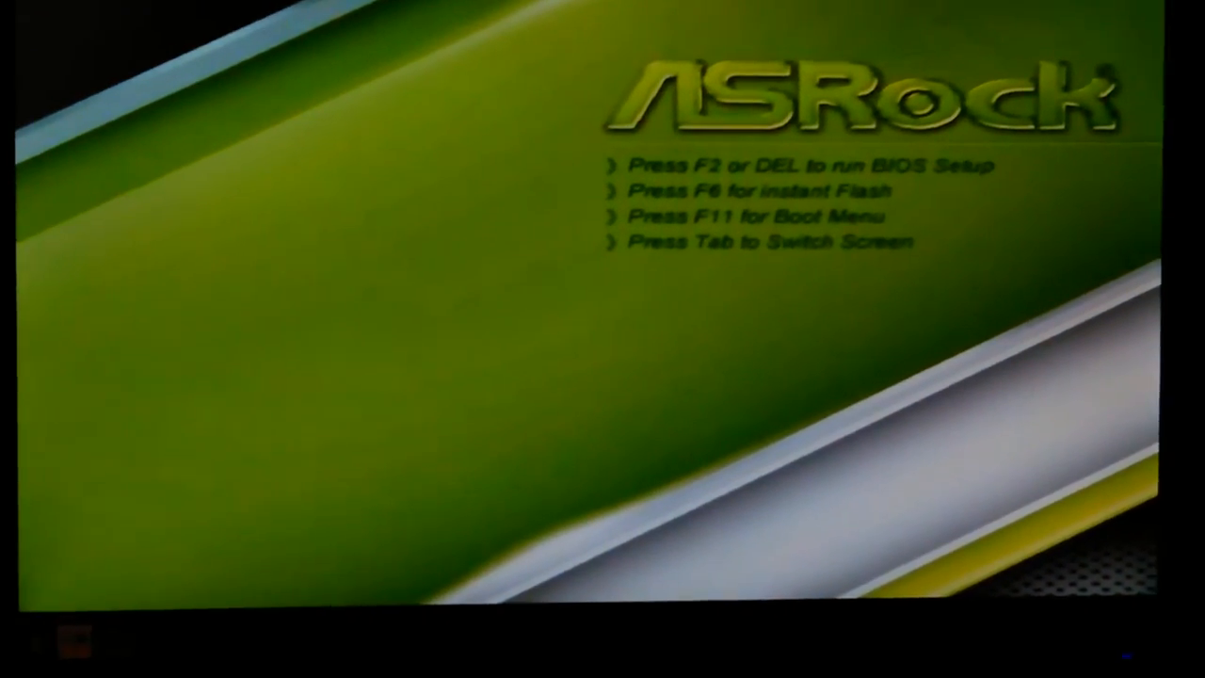
# - Press F11 at the ASRock splash screen for the one-time boot menu
pyautogui.press('f11')
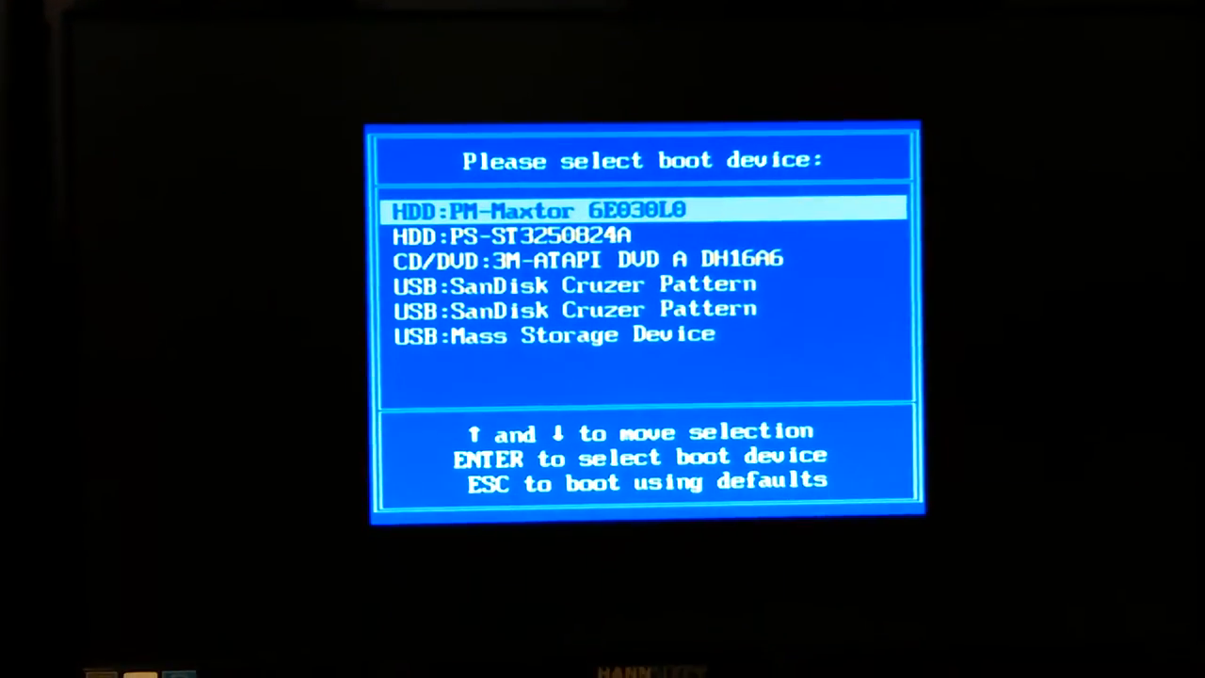
# - Boot from the USB Mass Storage Device entry in the boot menu
pyautogui.press('Down')
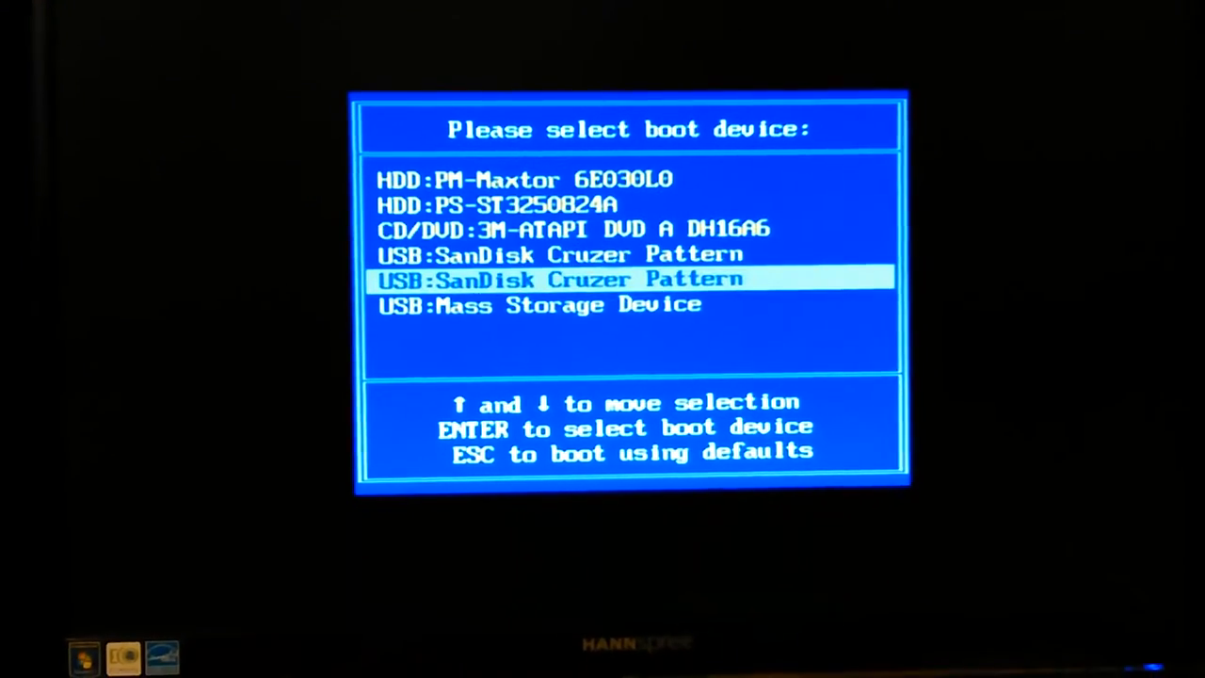
pyautogui.press('Down')
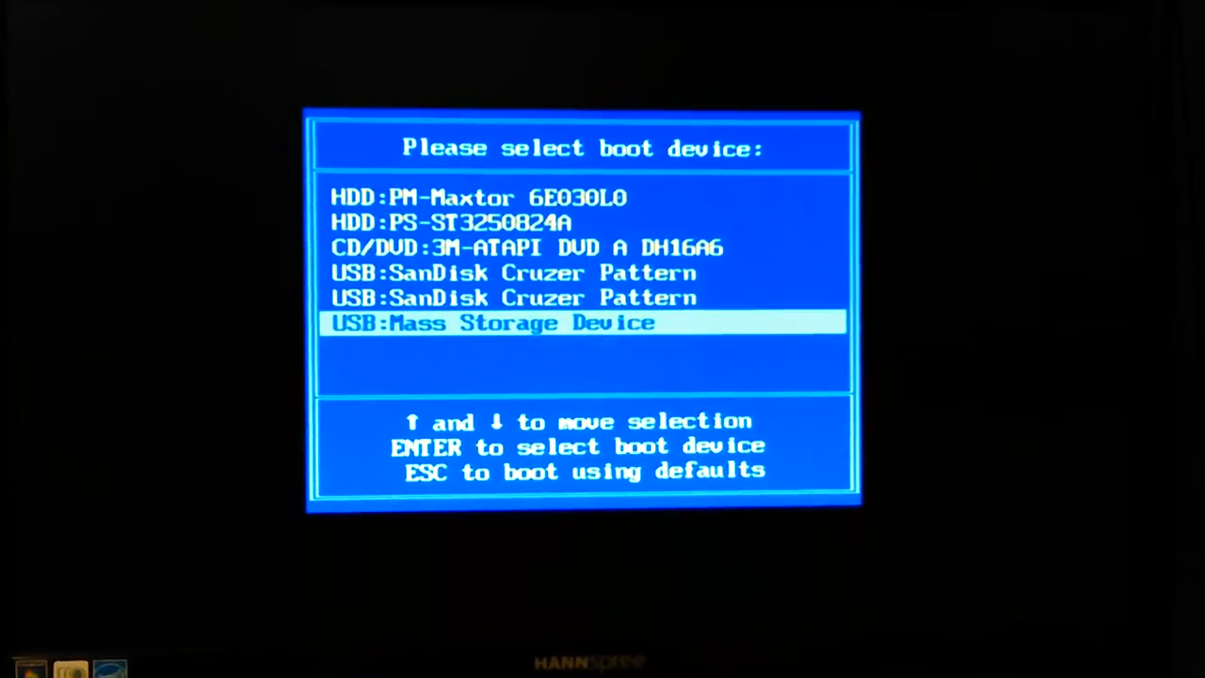
pyautogui.press('enter')
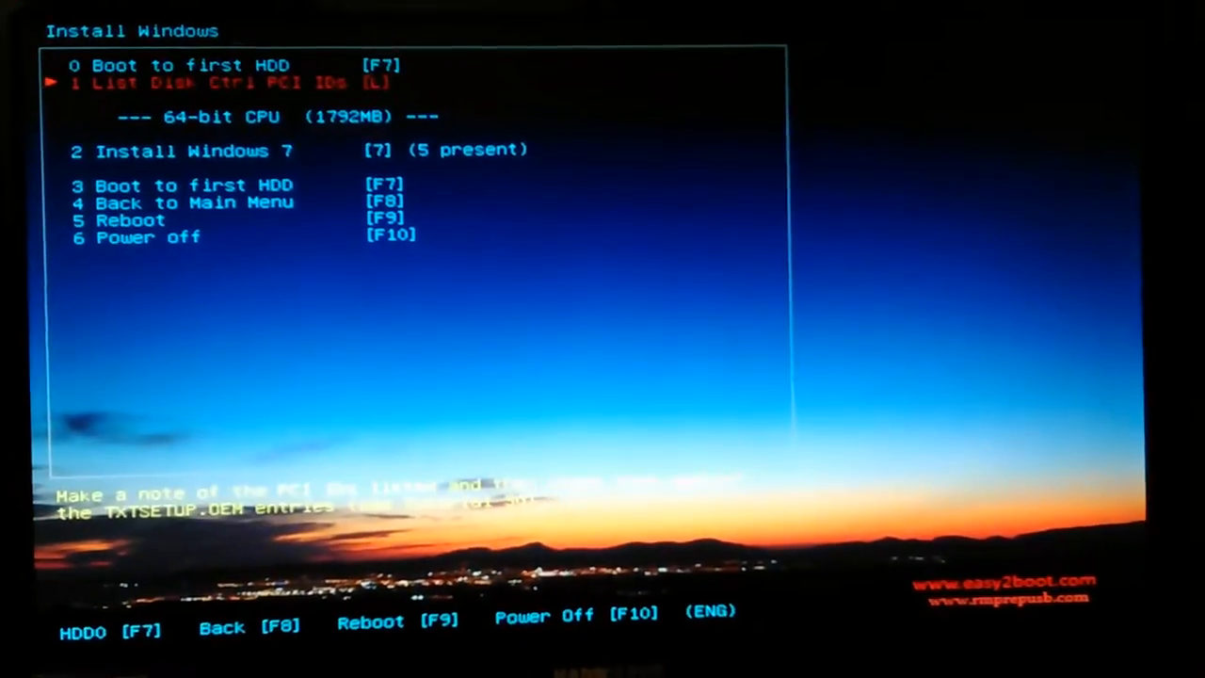
# - Select the Install Windows 7 submenu listing the Windows 7 ISOs
pyautogui.press('down')
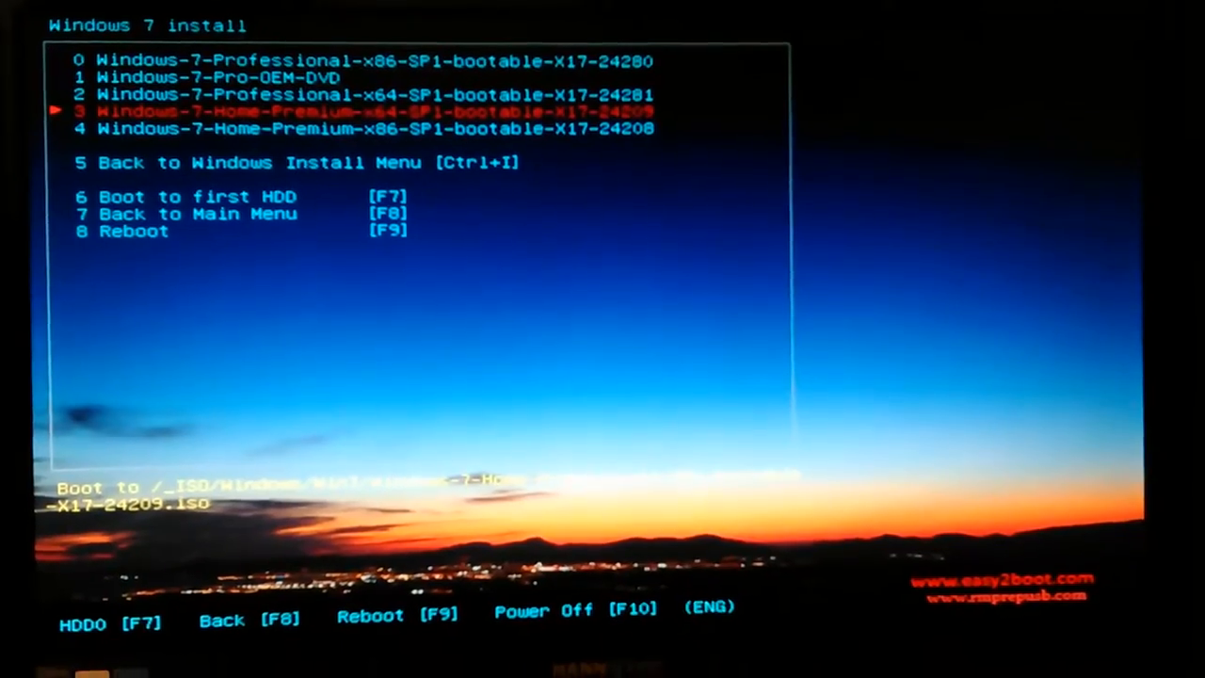
# - Boot the Windows-7-Home-Premium-x64-SP1-bootable-X17-24209 ISO
pyautogui.press('enter')
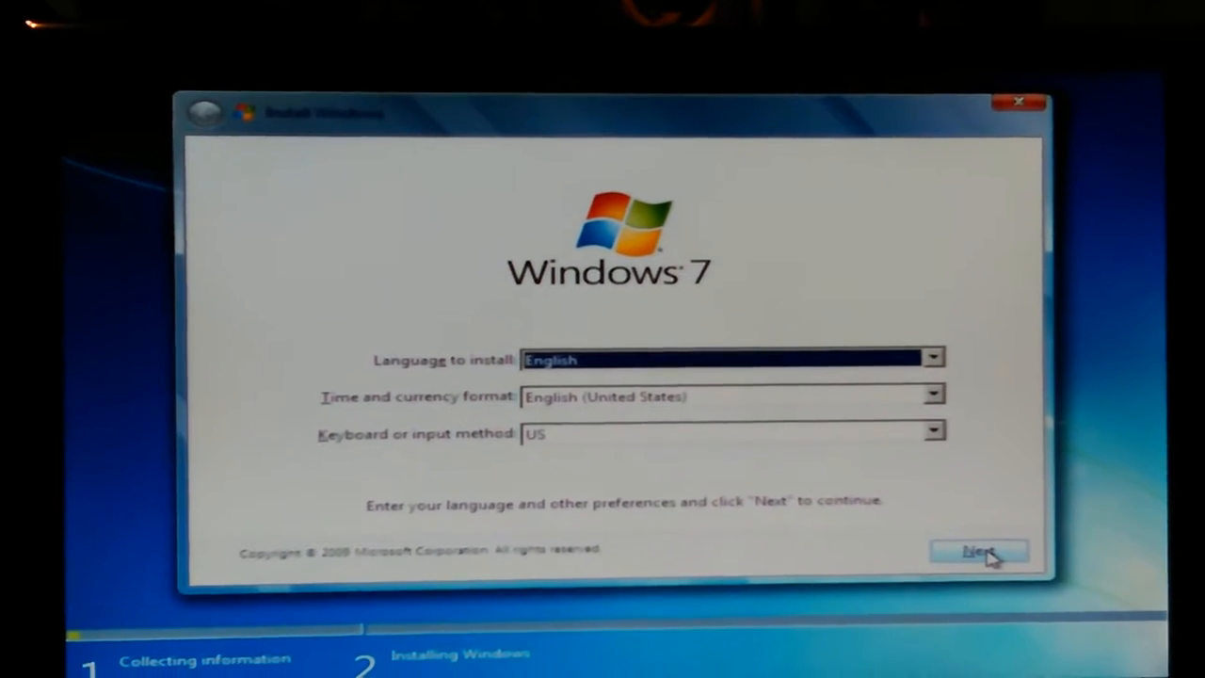
# - Accept the default language, time and keyboard settings in Windows 7 Setup
pyautogui.click(979, 550)
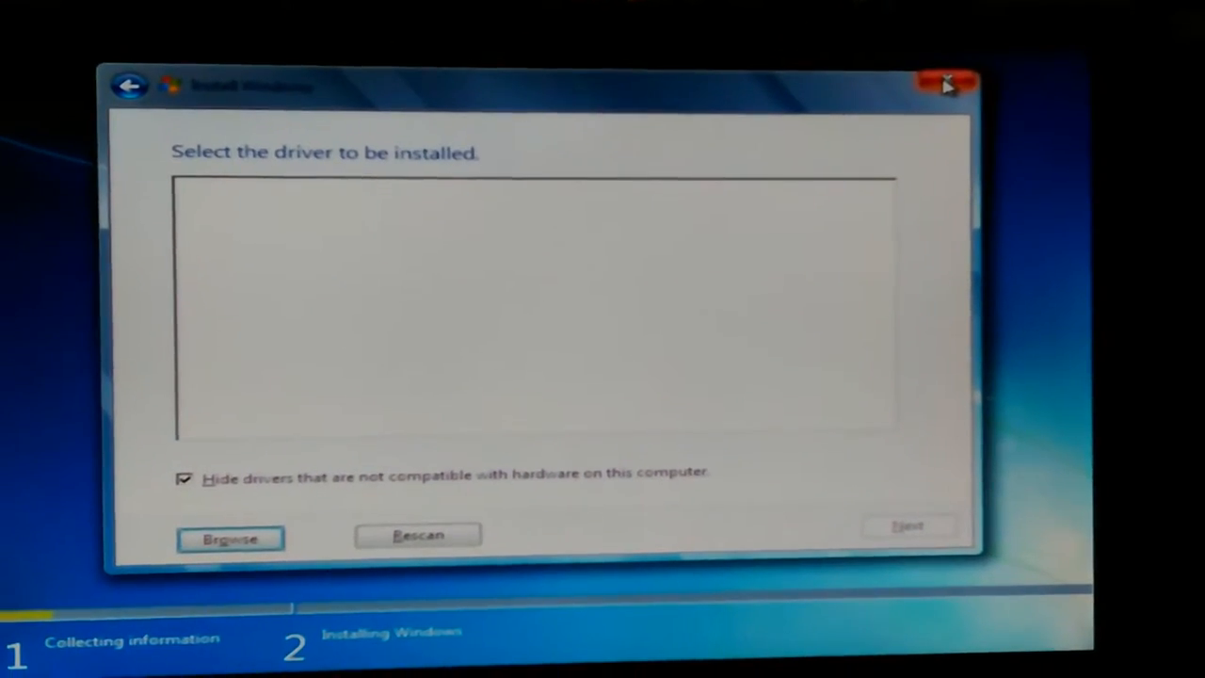
# - Close Windows 7 Setup and confirm cancelling the installation
pyautogui.click(949, 84)
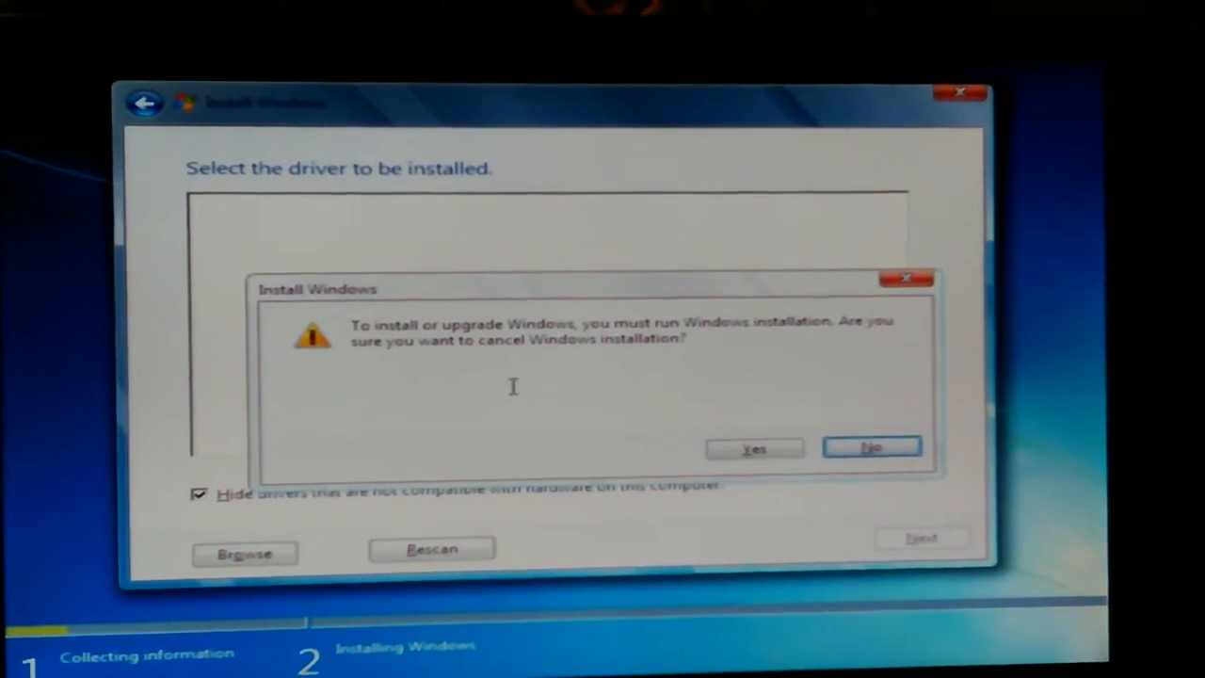
pyautogui.click(754, 448)
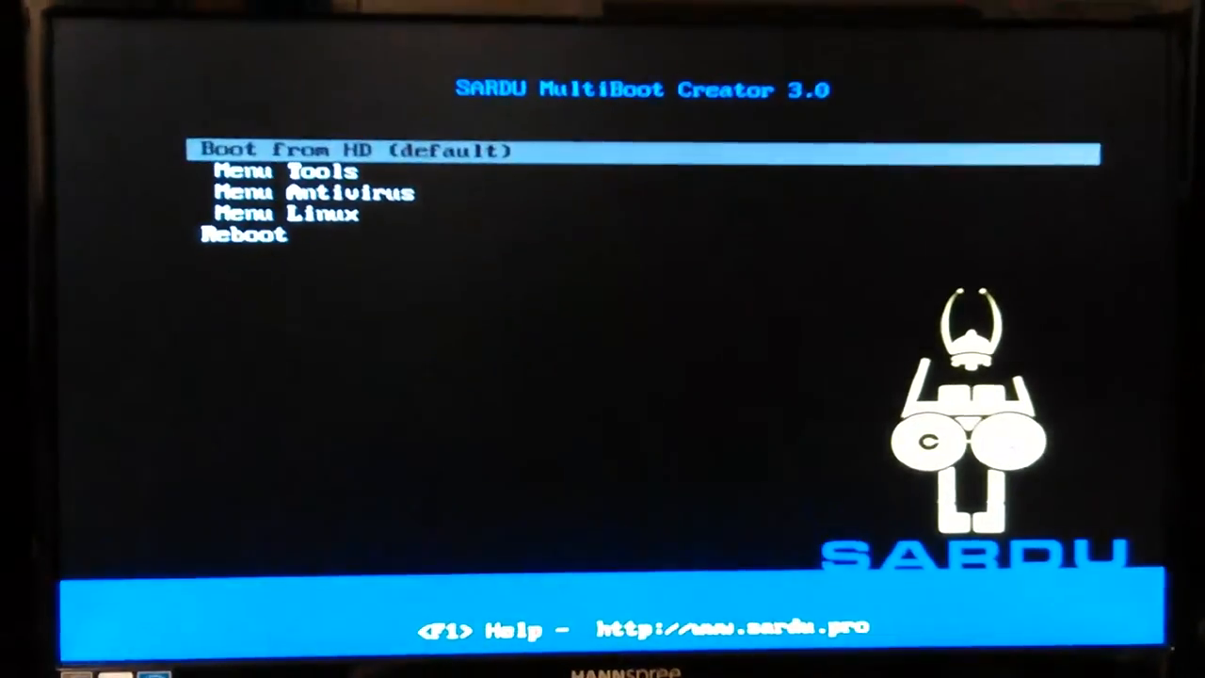
# - Highlight the Reboot entry in the SARDU MultiBoot Creator 3.0 menu
pyautogui.press('down')
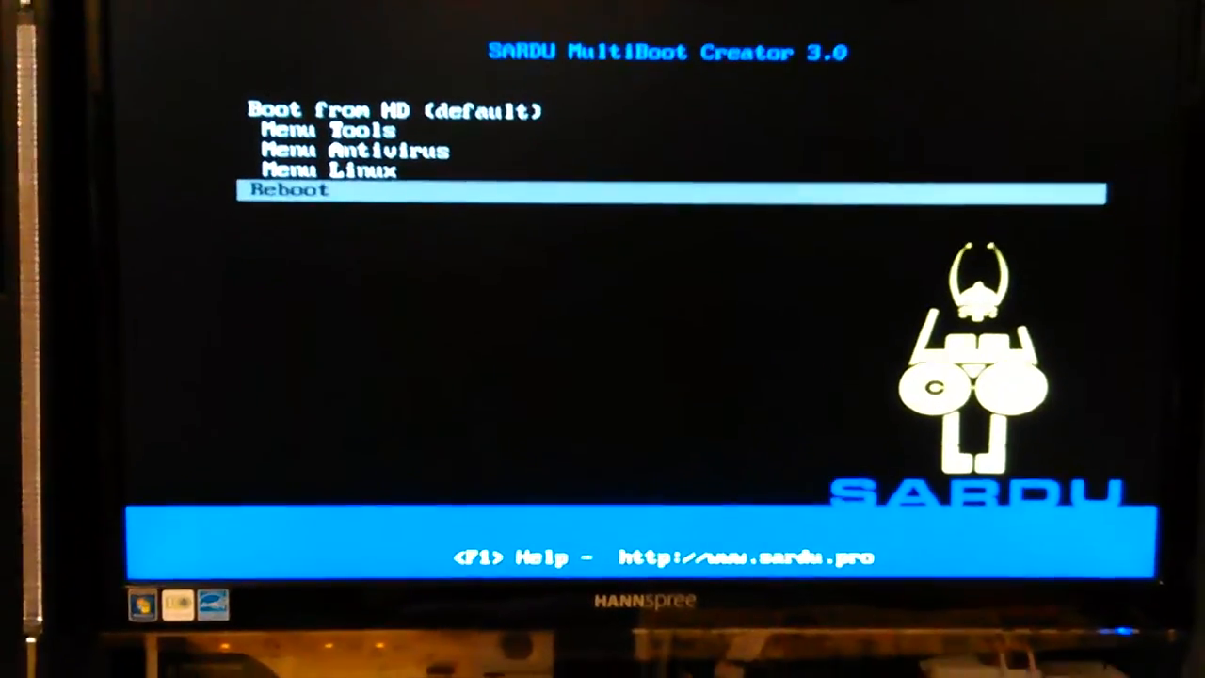
# - Choose Reboot to restart the PC to the ASRock startup screen
pyautogui.press('enter')
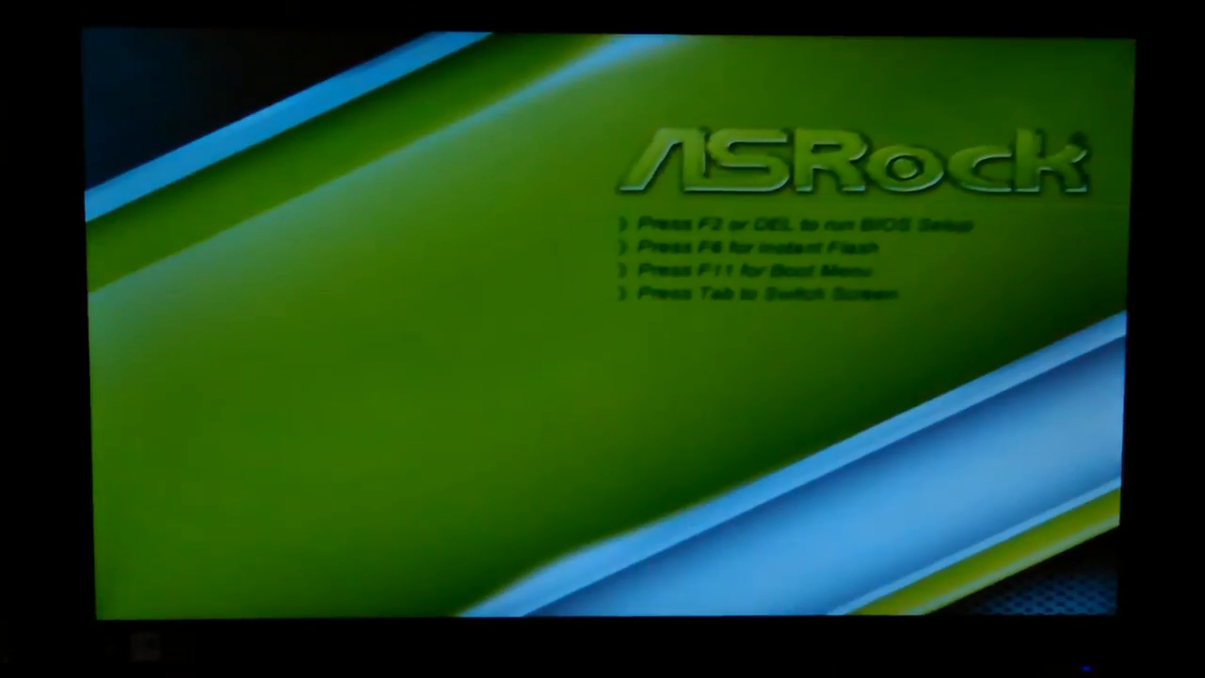